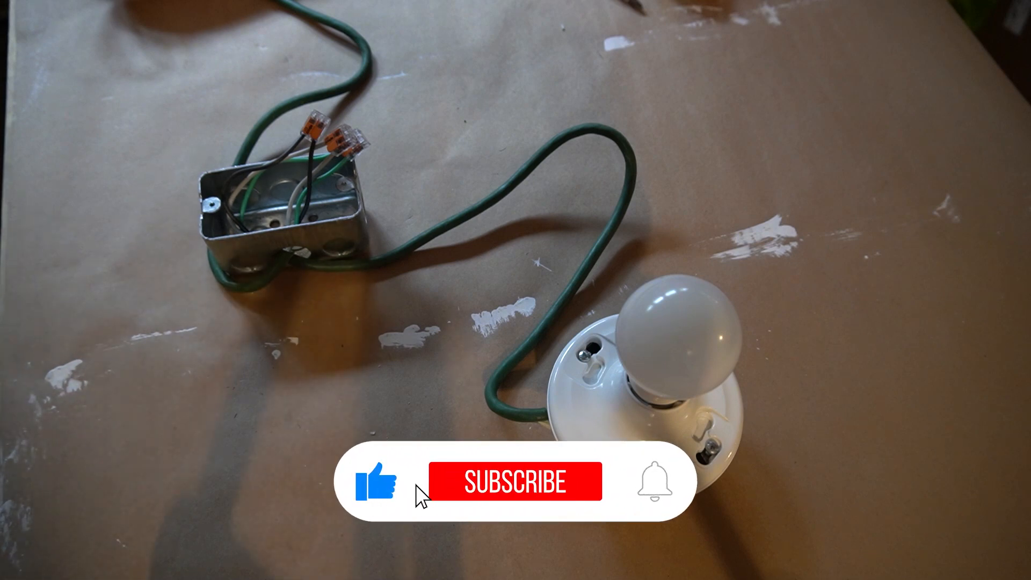
left_click(515, 481)
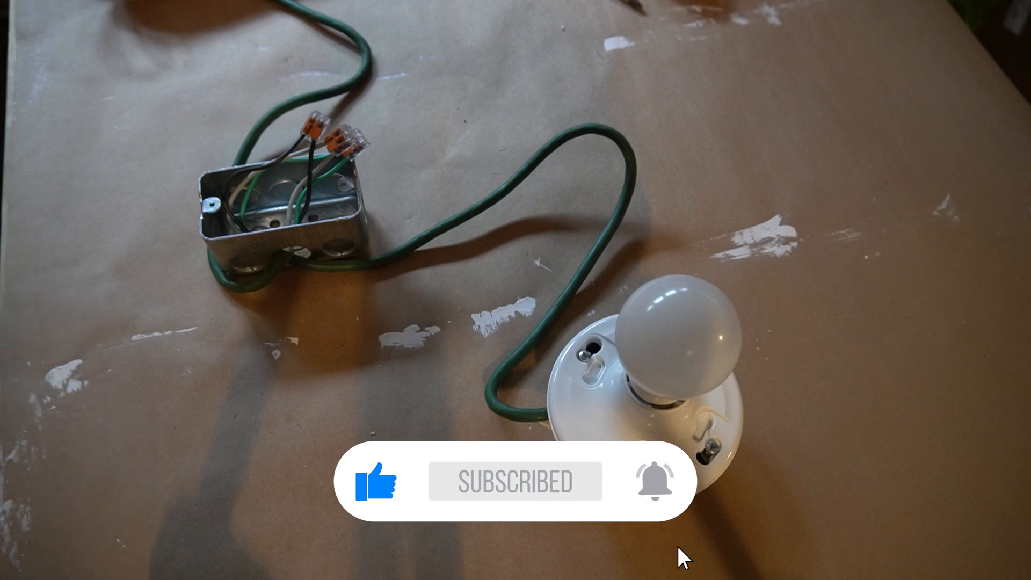